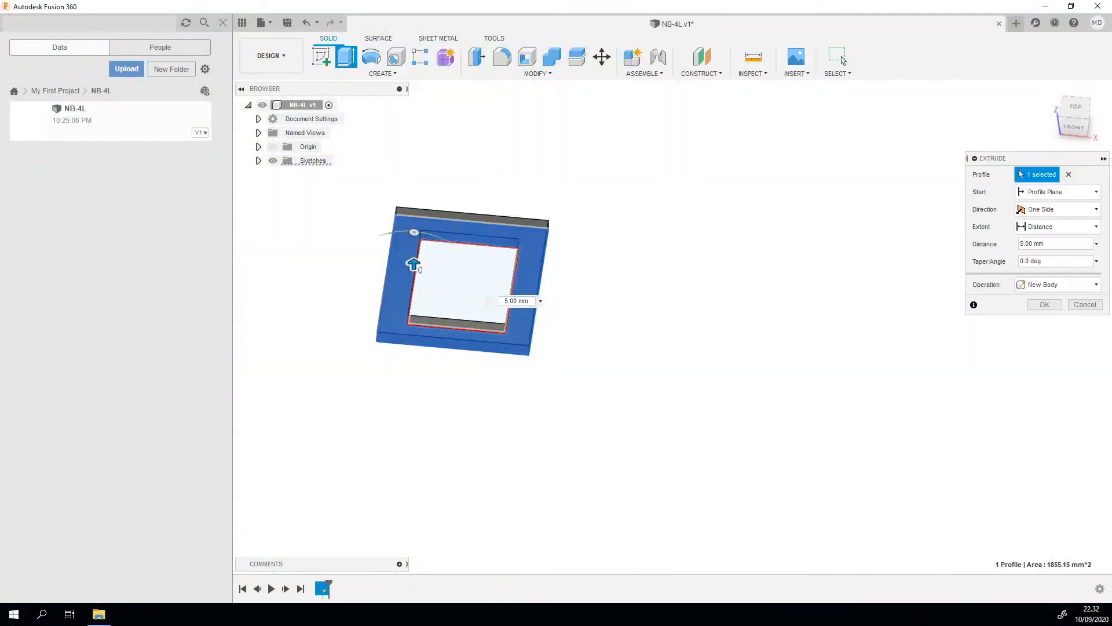
- Confirm the 5 mm New Body extrusion of the inner rectangular profile
click(1044, 305)
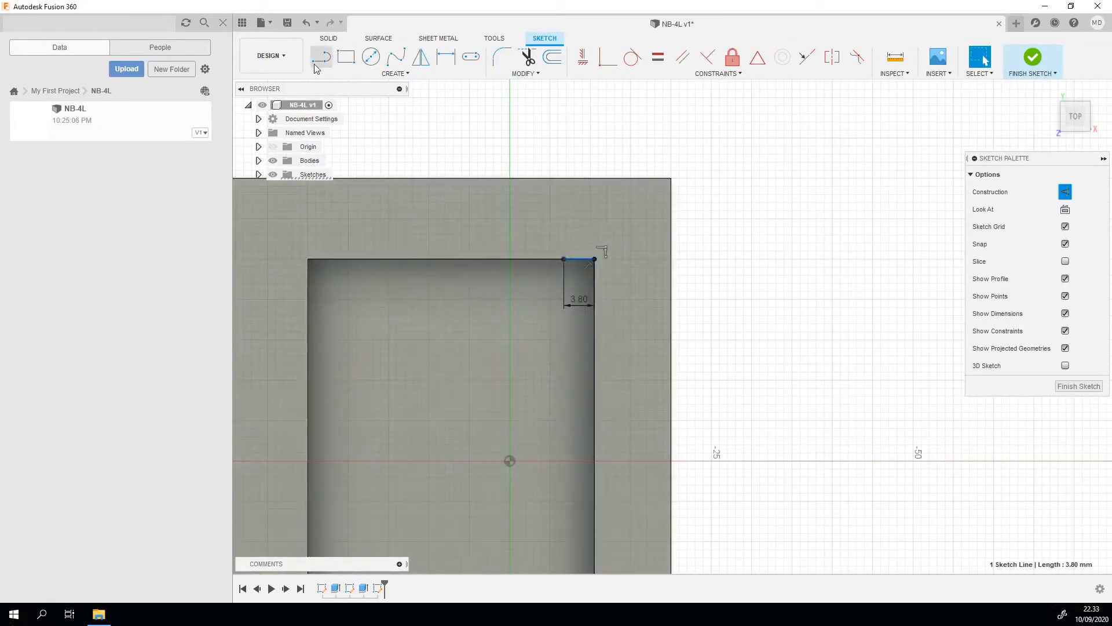
- Start a new sketch on the enclosure side wall for the rounded slot outline
click(347, 57)
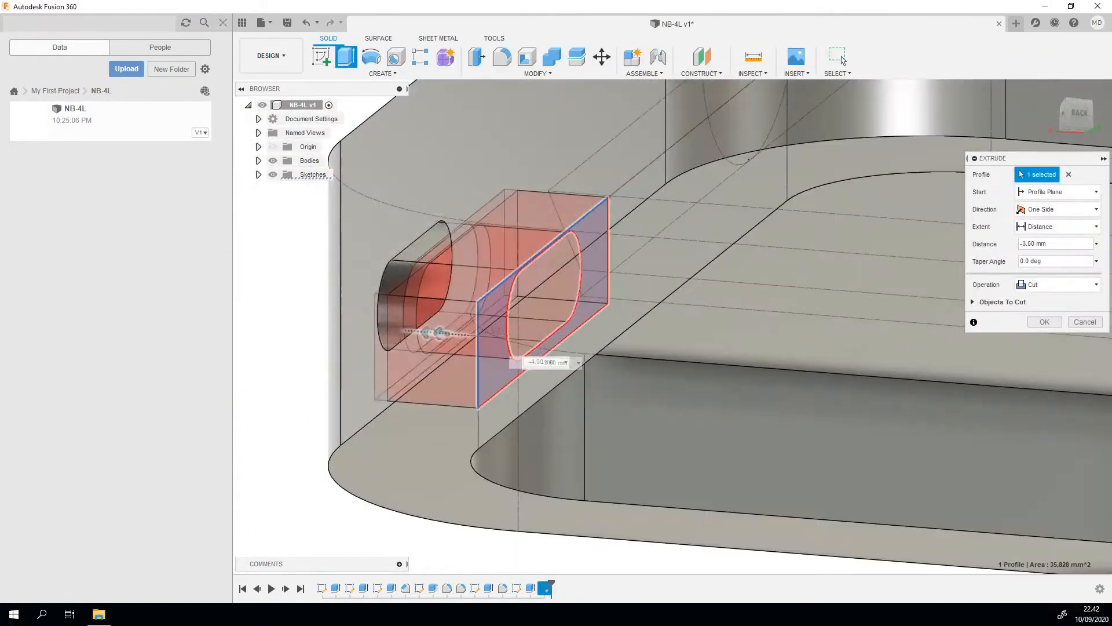
- Confirm the -3.50 mm Cut extrusion forming the side wall cutout
click(1043, 321)
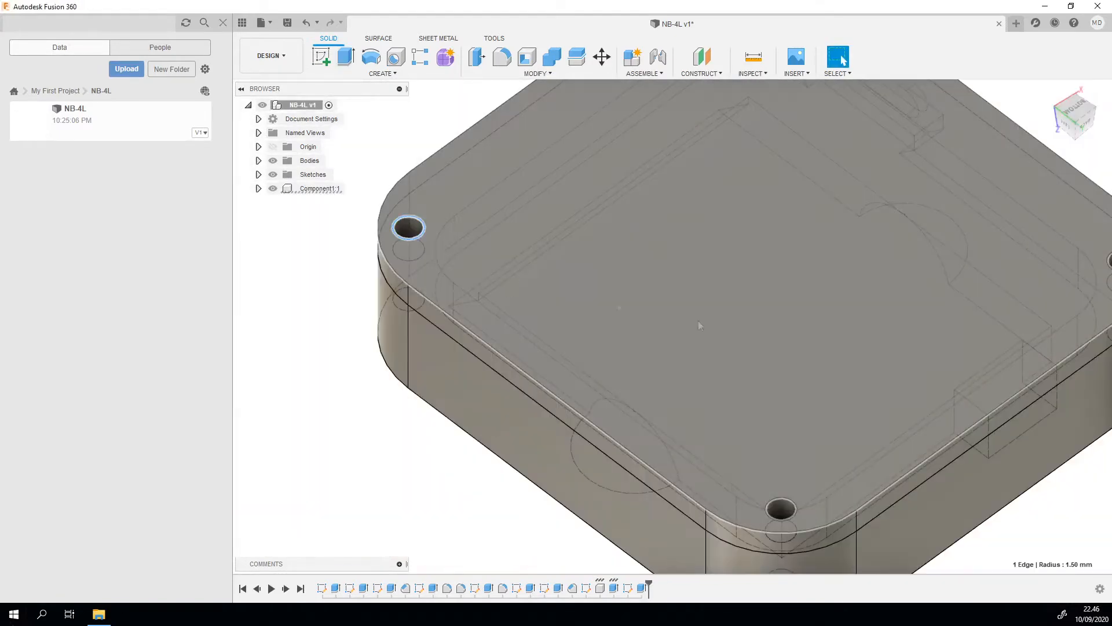
drag(699, 325, 468, 424)
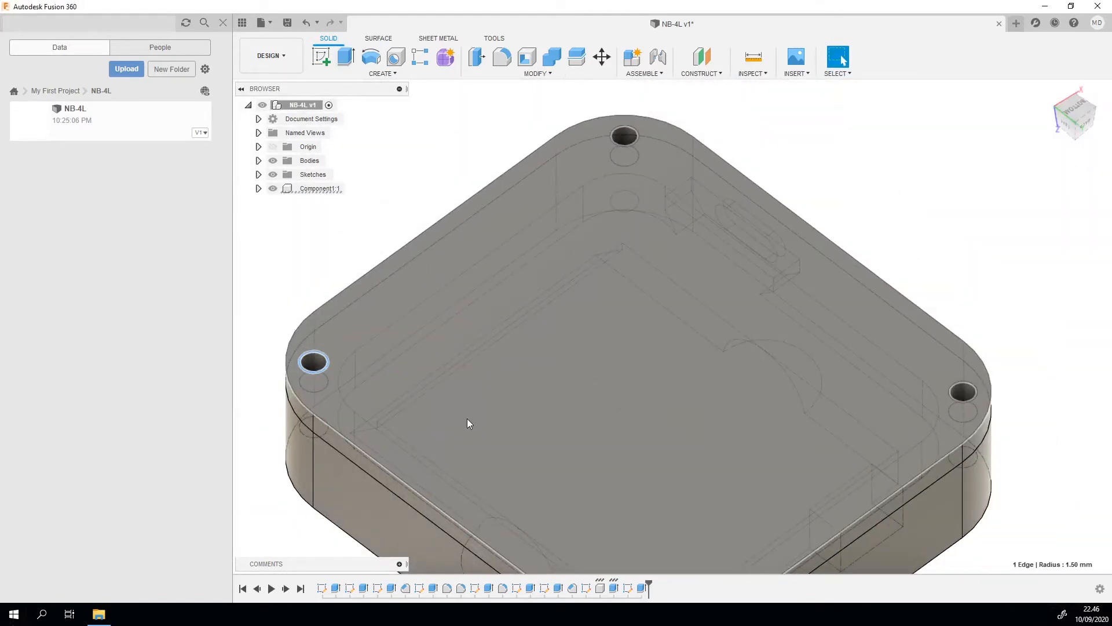